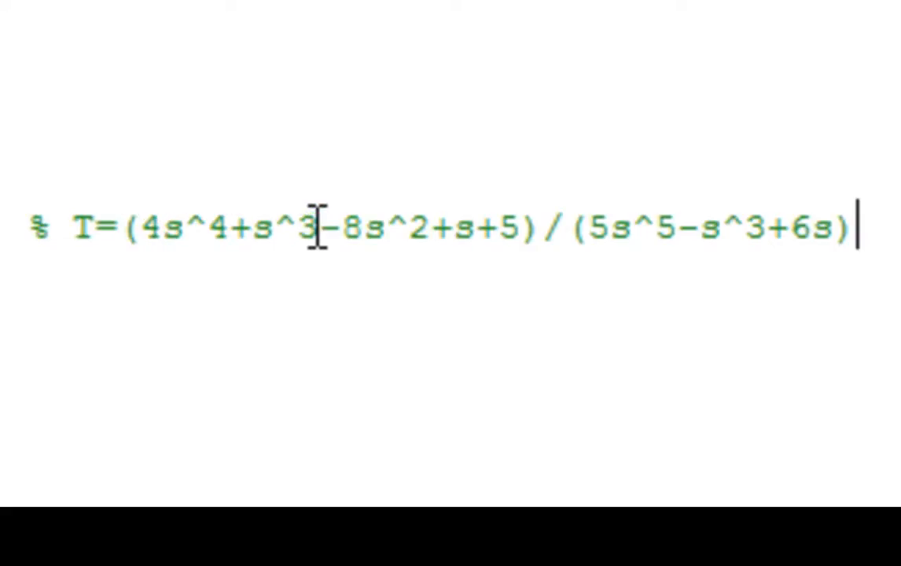
pyautogui.moveTo(409, 233)
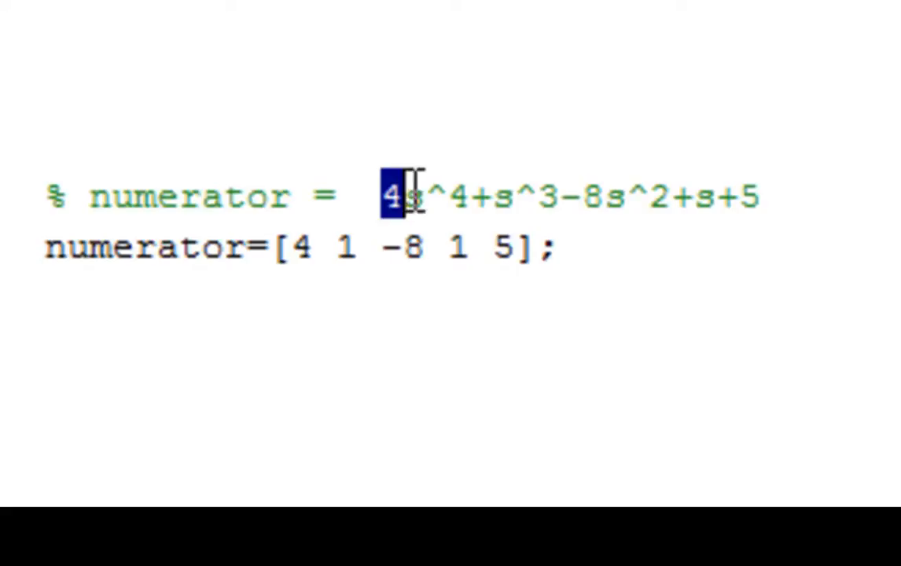
# Step: Review the numerator's leading 4 and the denominator's 5 and -s^3 terms in the output
pyautogui.moveTo(393, 195); pyautogui.dragTo(743, 195)
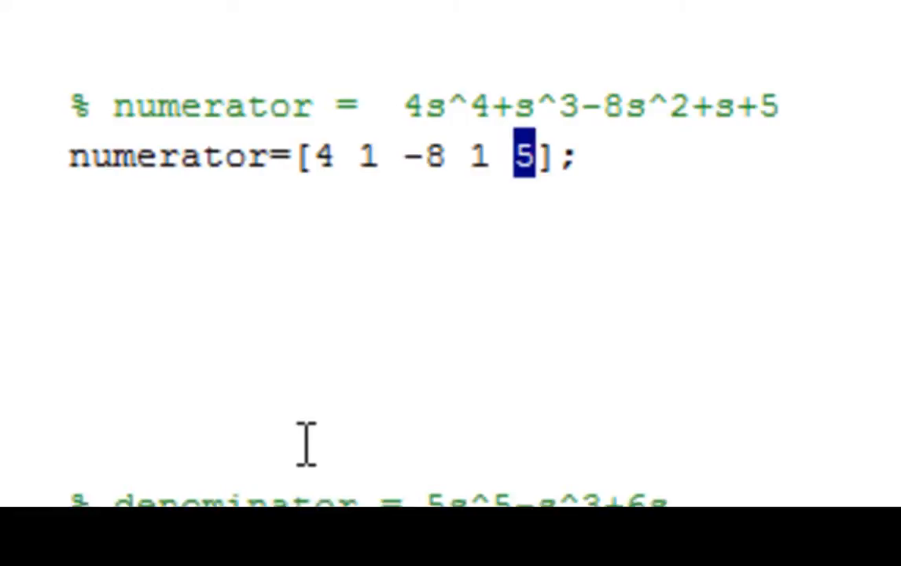
pyautogui.scroll(3)
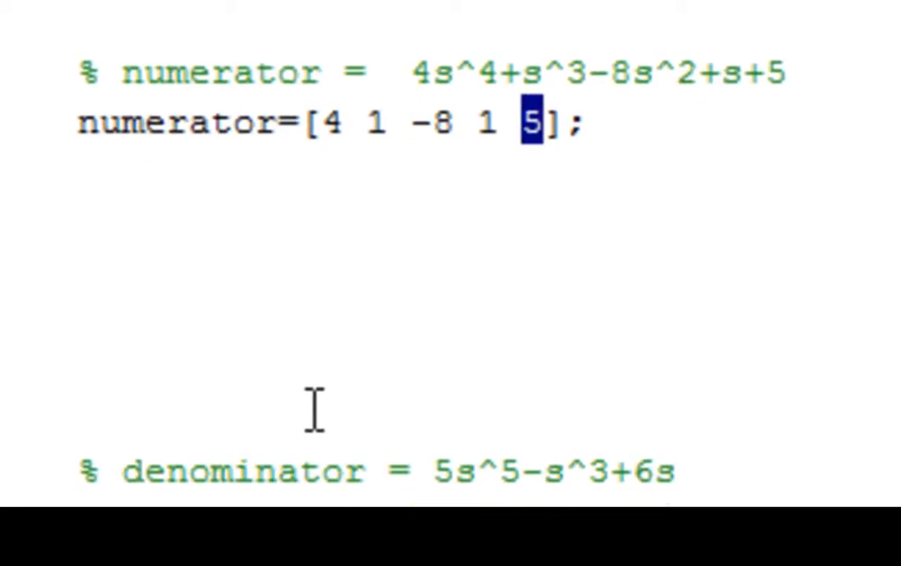
pyautogui.doubleClick(244, 471)
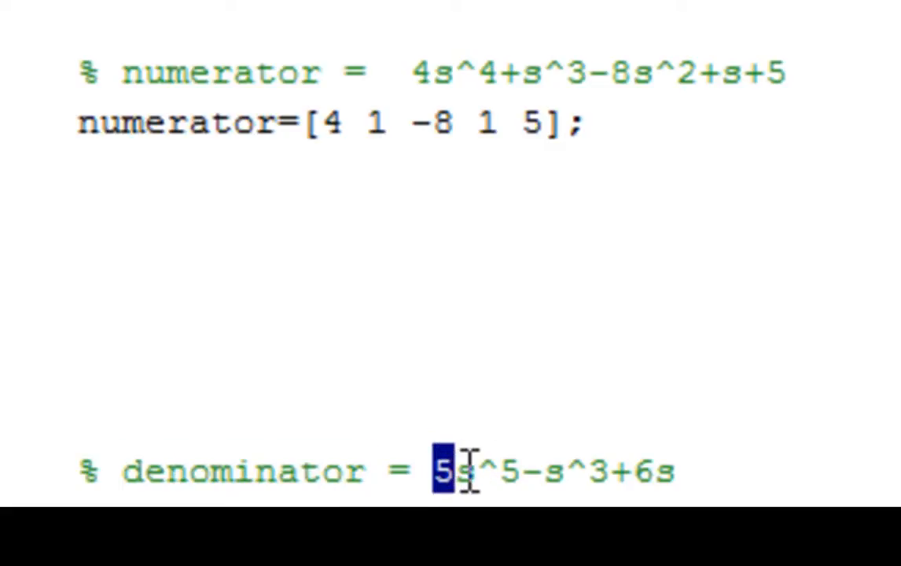
pyautogui.moveTo(441, 472); pyautogui.dragTo(520, 472)
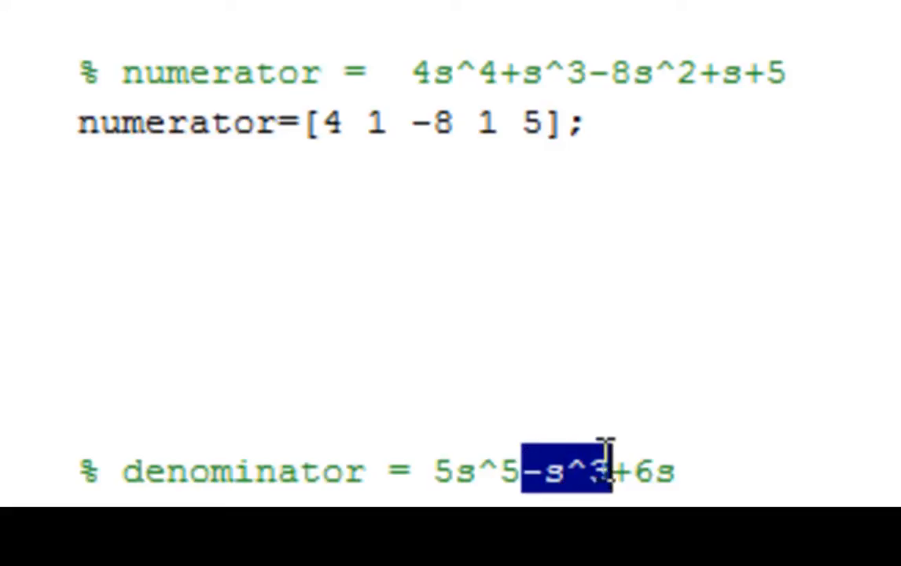
pyautogui.click(617, 472)
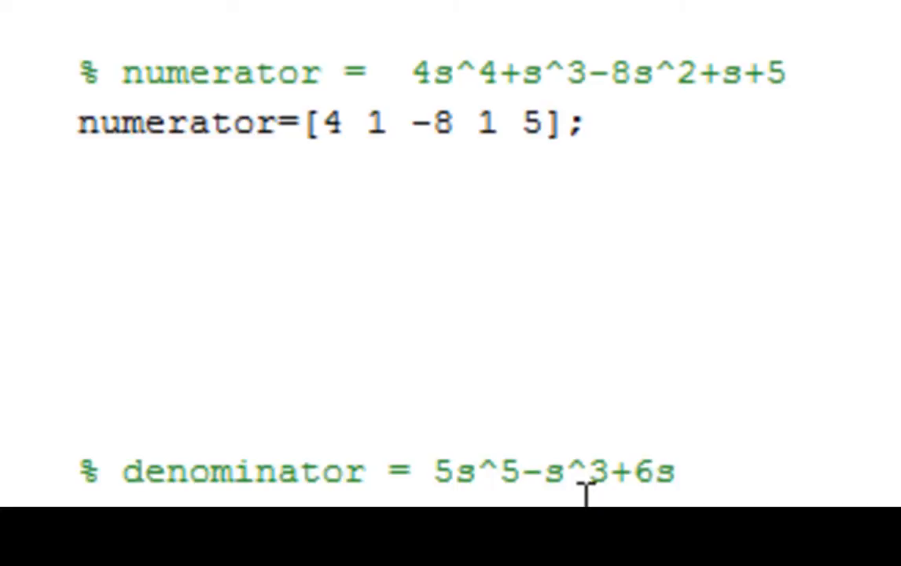
pyautogui.moveTo(516, 468)
pyautogui.write('denominator=[5 0 -1 0 6 0];')
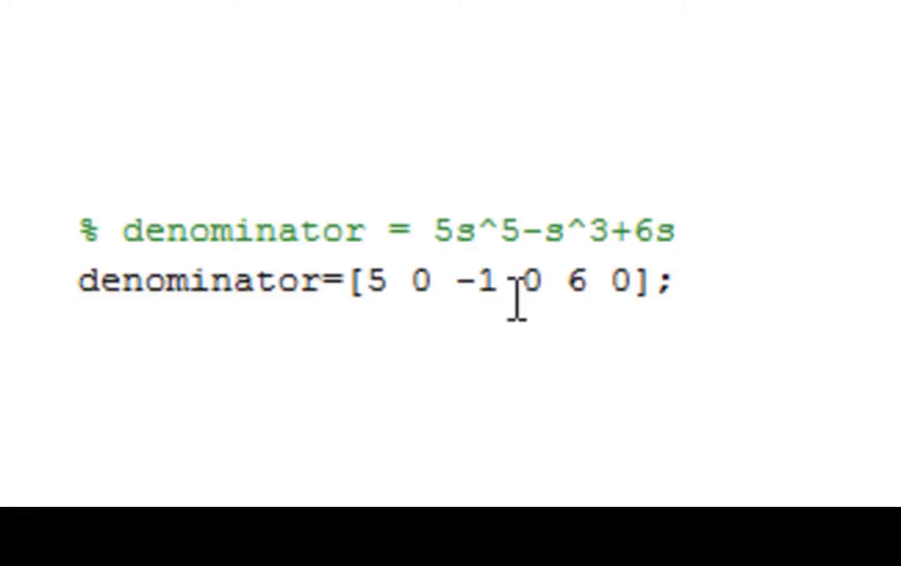
# Step: Check the denominator vector's zero for the missing s^4 term and its -1 coefficient
pyautogui.click(425, 282)
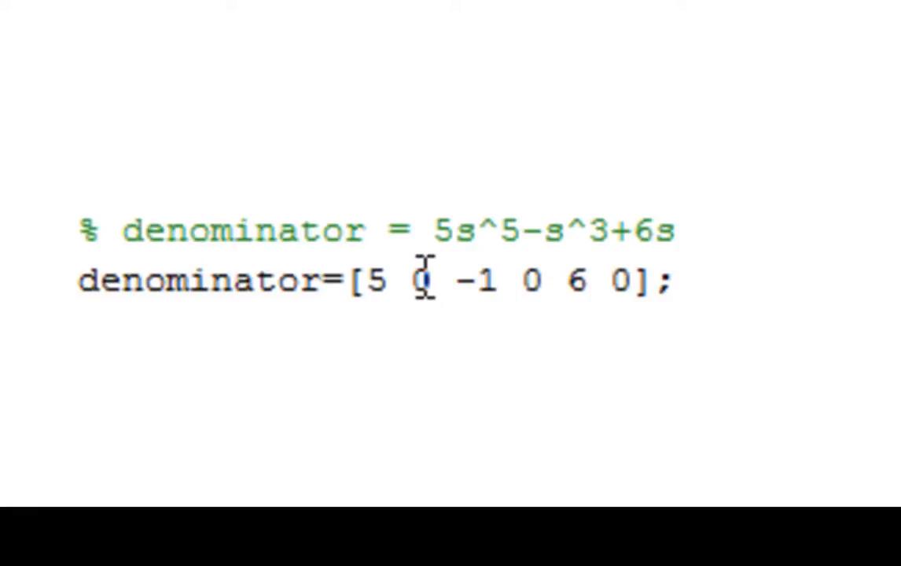
pyautogui.doubleClick(419, 280)
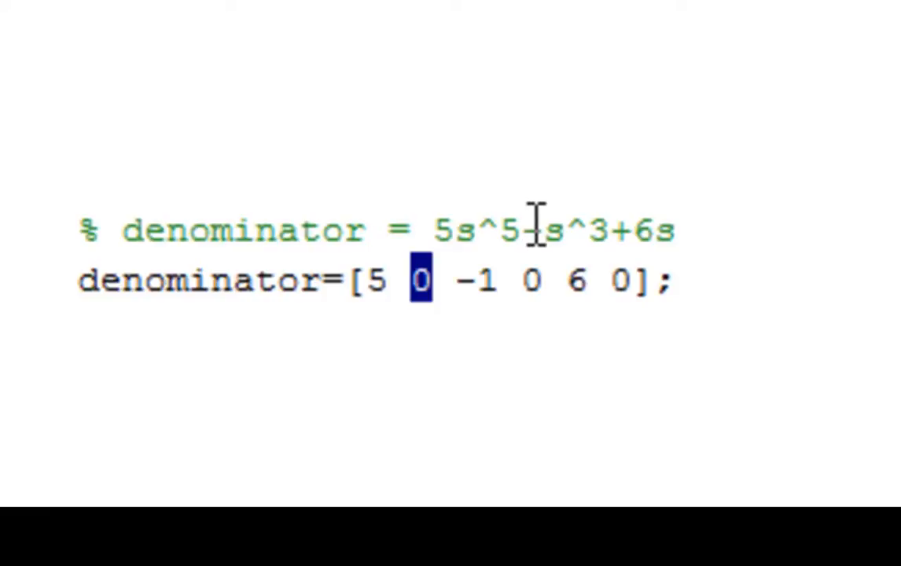
pyautogui.write('-')
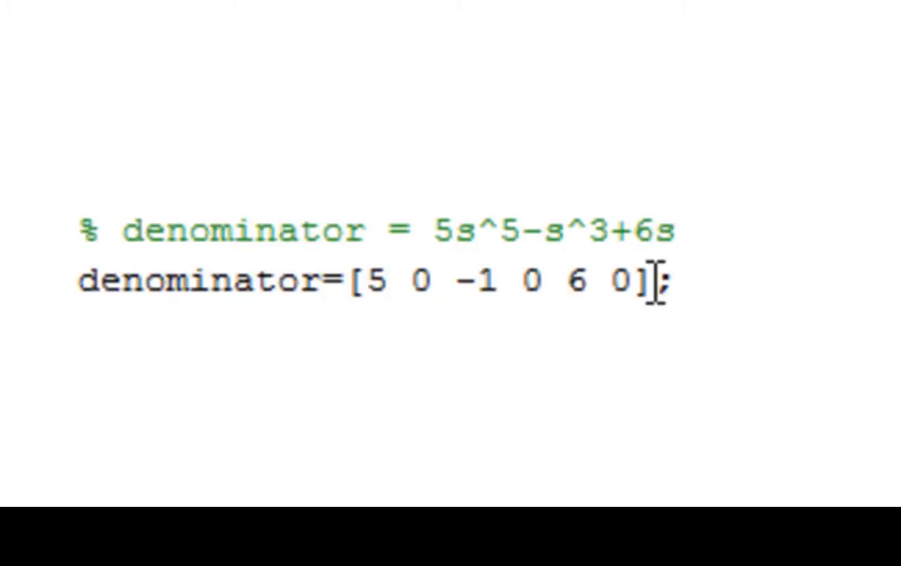
pyautogui.doubleClick(617, 281)
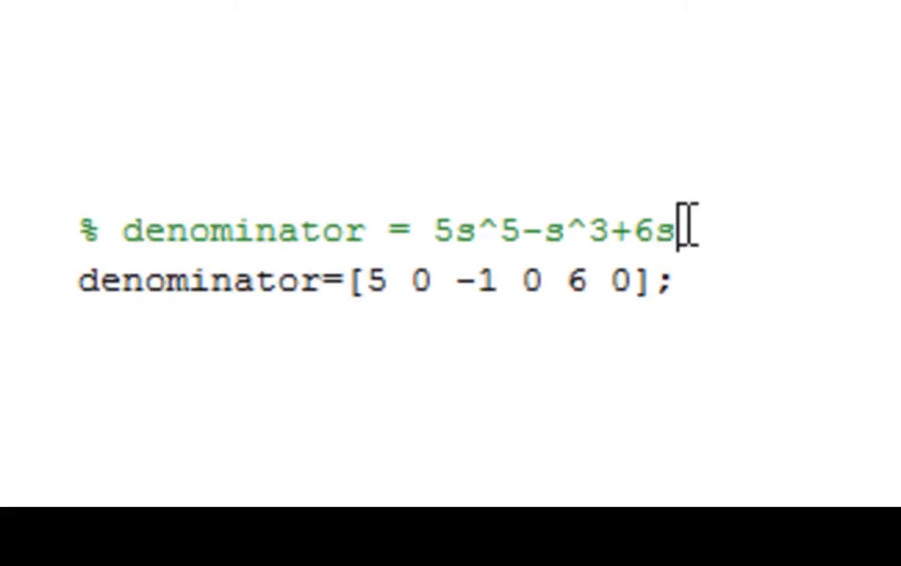
pyautogui.doubleClick(620, 281)
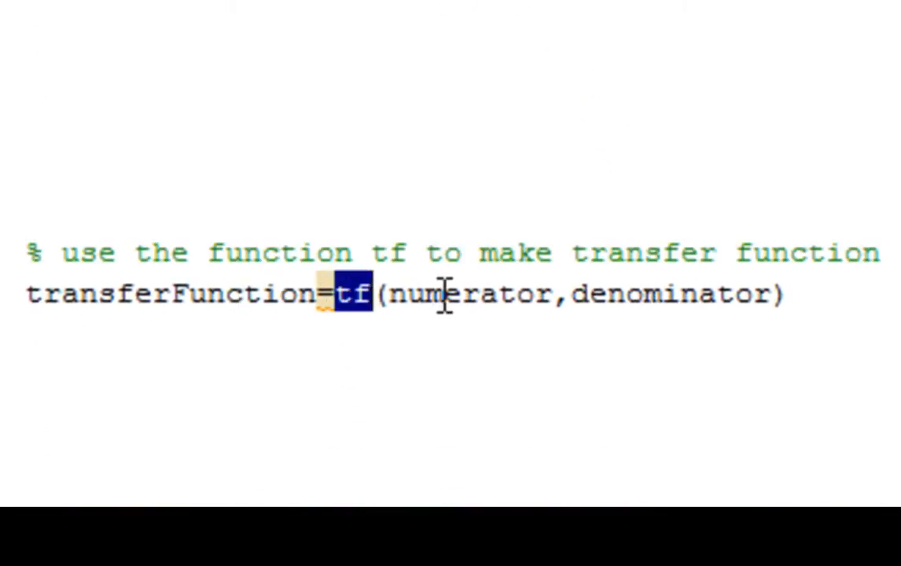
# Step: Review the tf call's numerator and denominator arguments separated by a comma
pyautogui.doubleClick(470, 296)
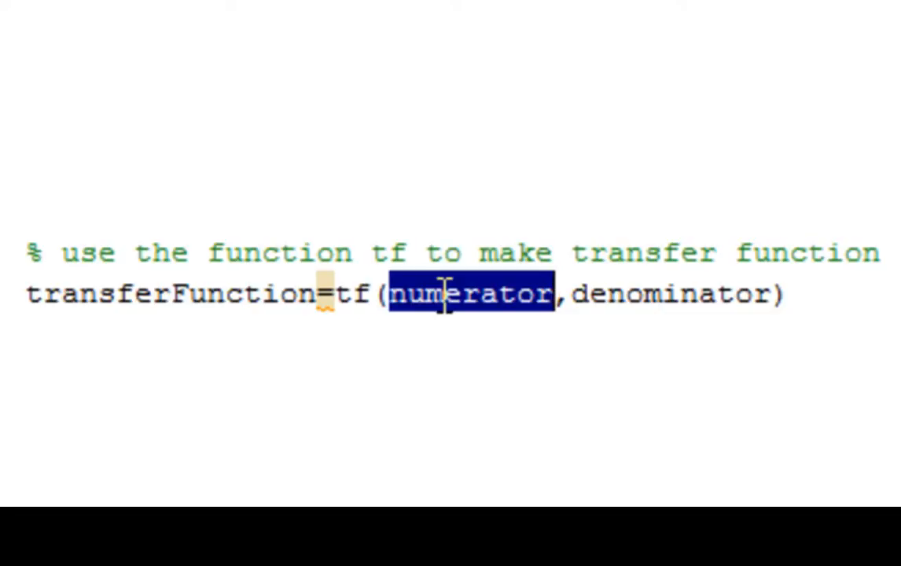
pyautogui.click(558, 295)
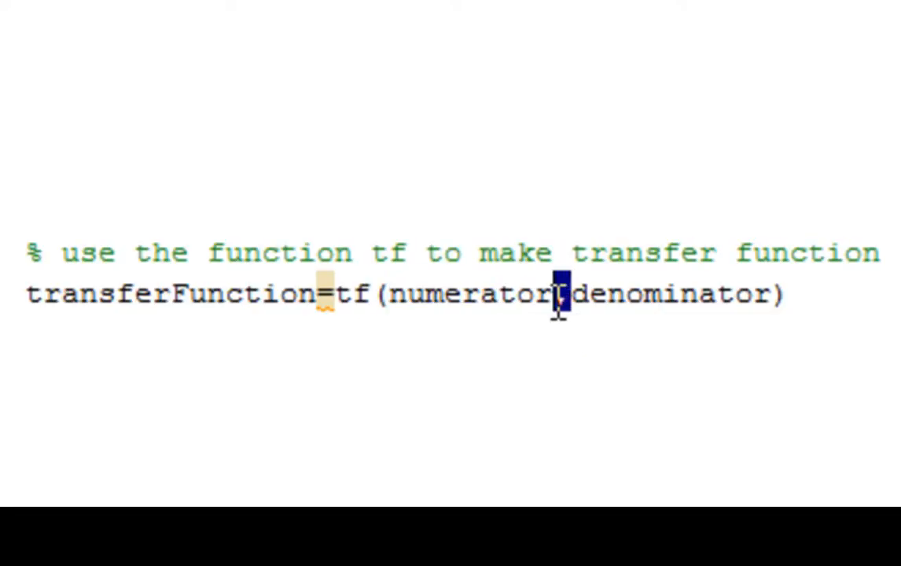
pyautogui.write(',')
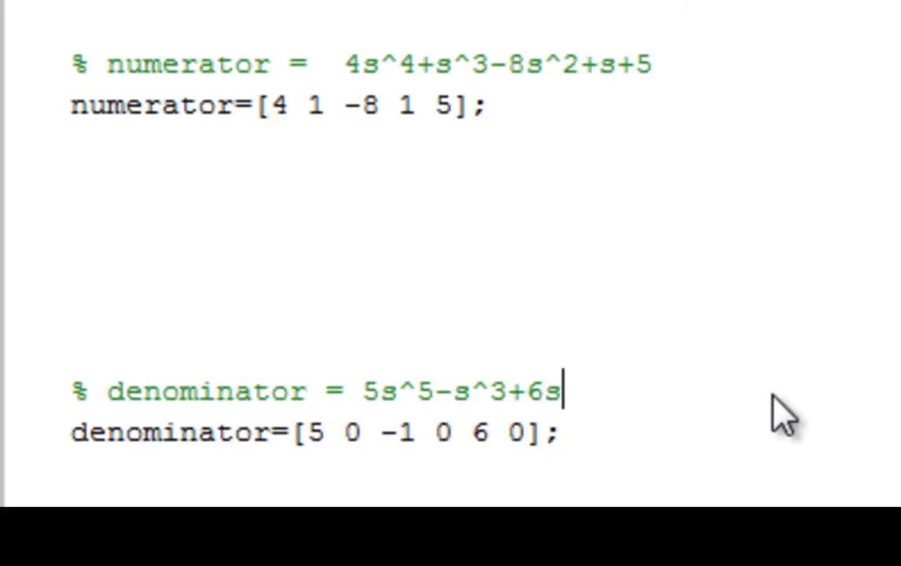
pyautogui.scroll(-3)
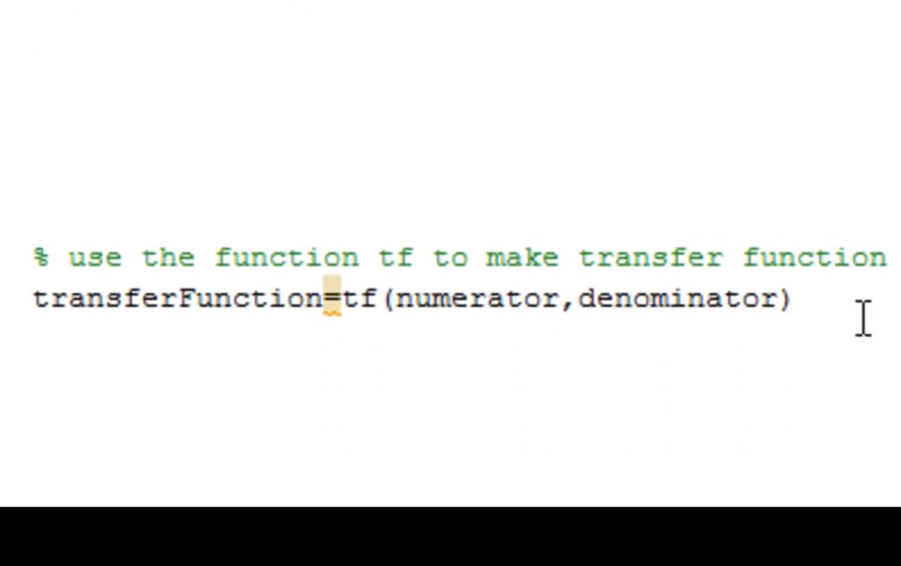
pyautogui.scroll(-3)
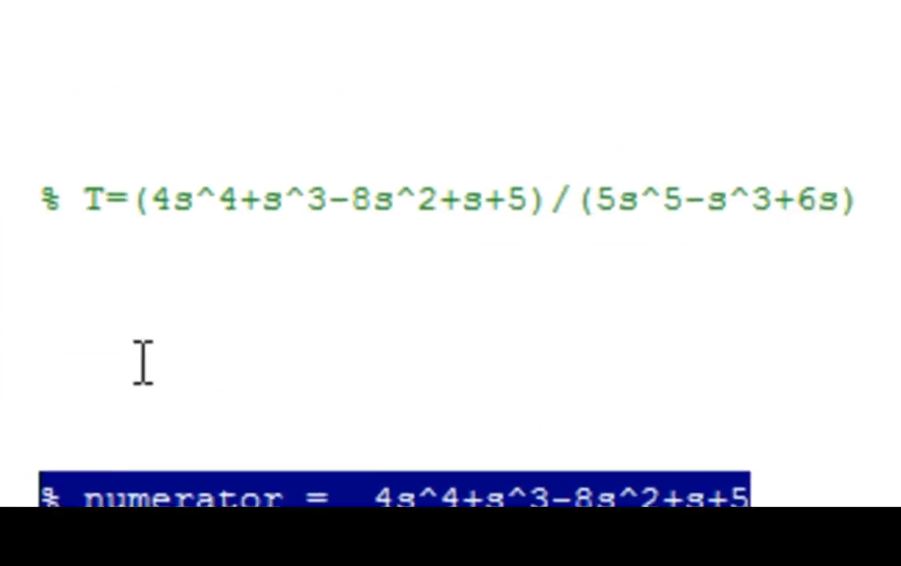
# Step: Select the whole script to run it and check the transferFunction result in the output
pyautogui.moveTo(131, 208); pyautogui.dragTo(857, 207)
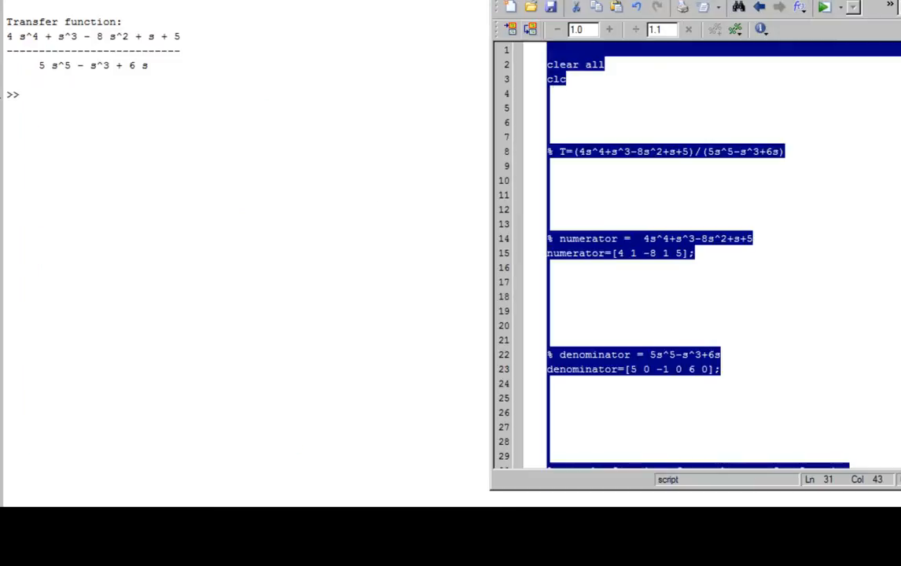
pyautogui.click(548, 207)
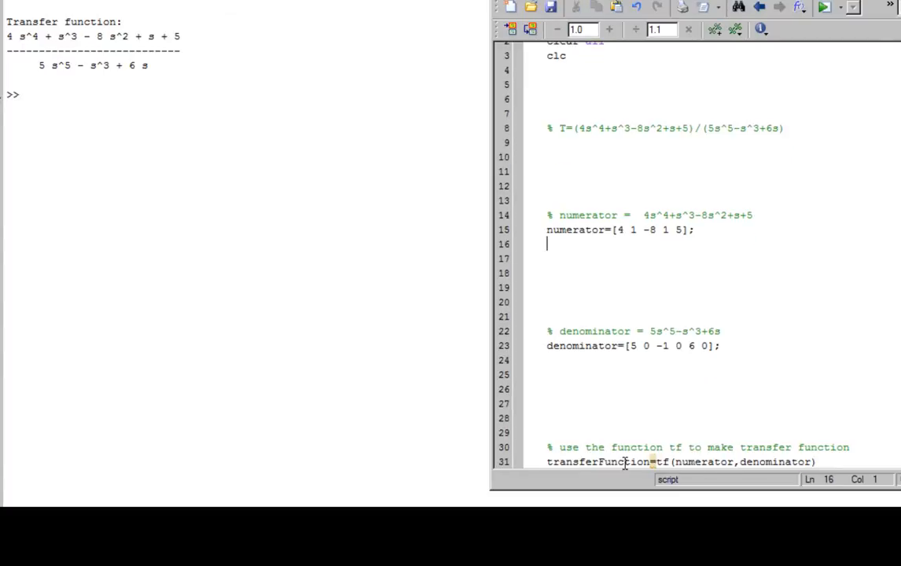
pyautogui.doubleClick(597, 462)
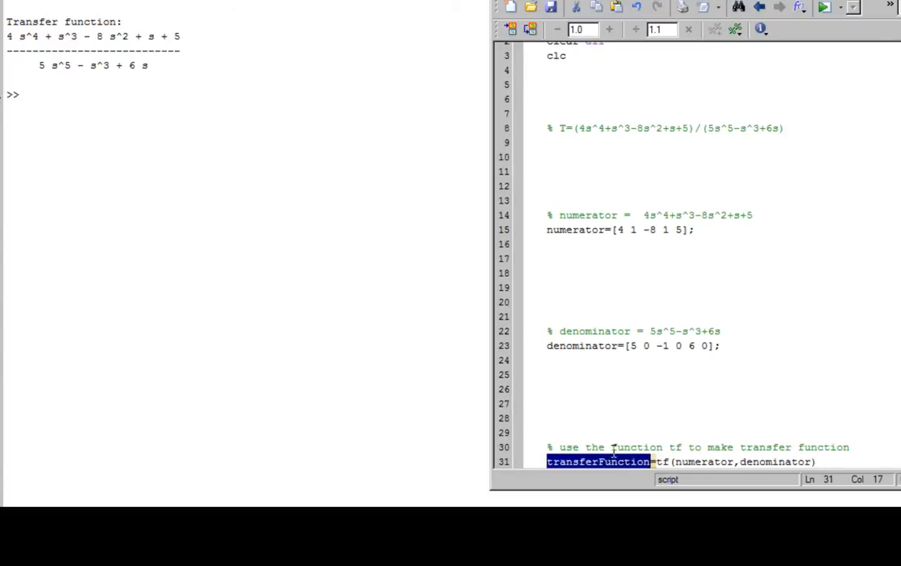